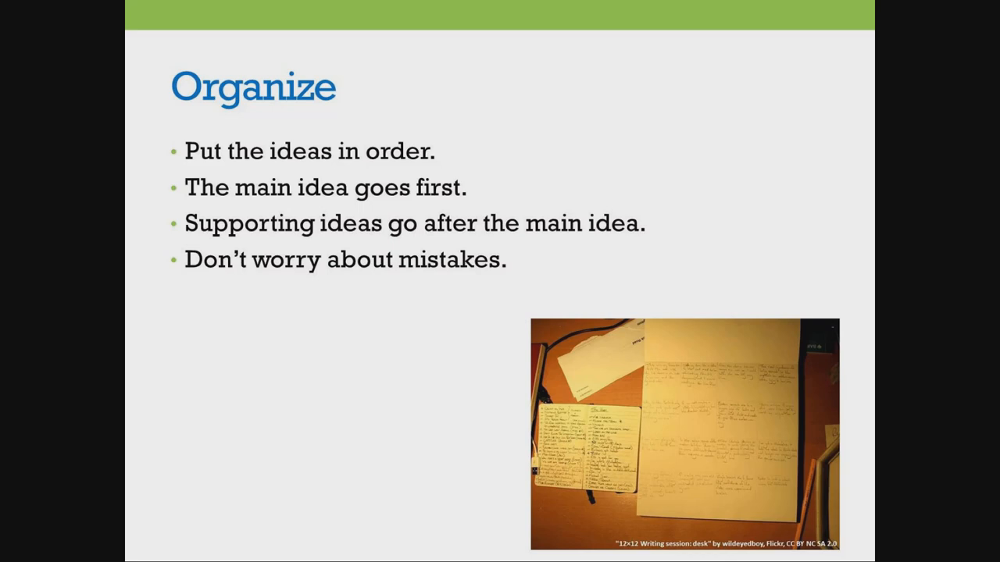
- Advance the slideshow from Organize to the Write slide on first drafts
key("right")
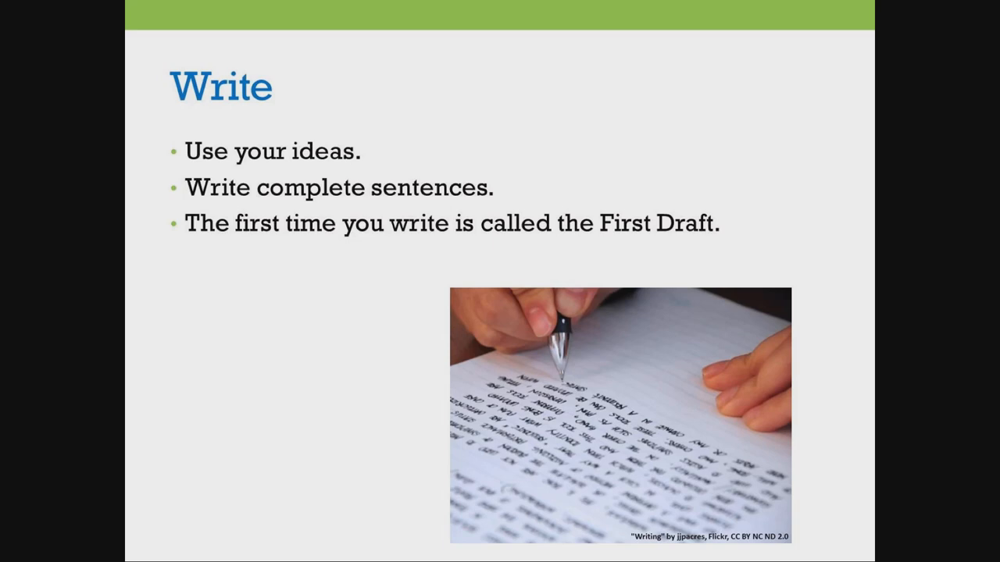
- Advance through the Proofreading slide to the Make Changes slide on editing and revising
key("right")
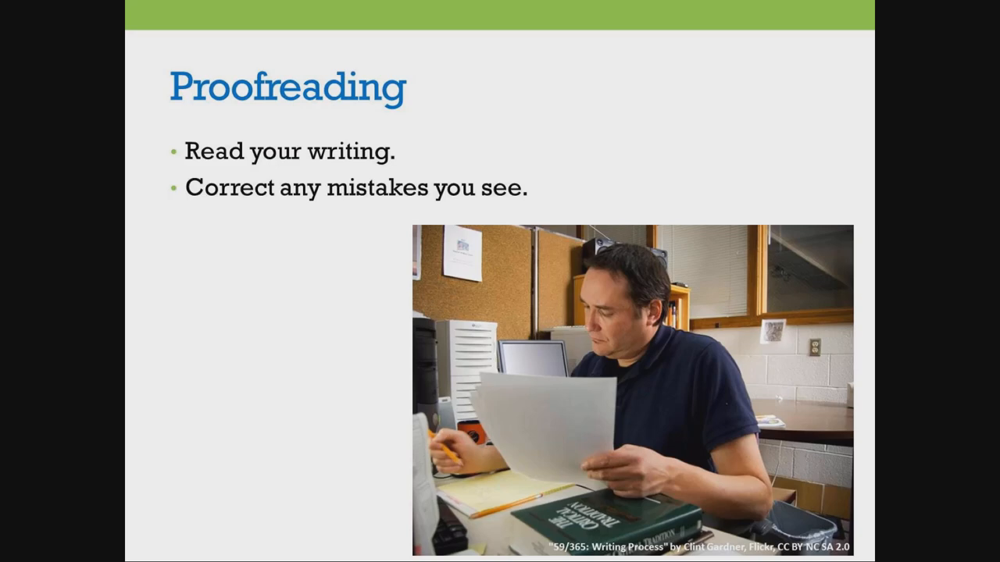
key("right")
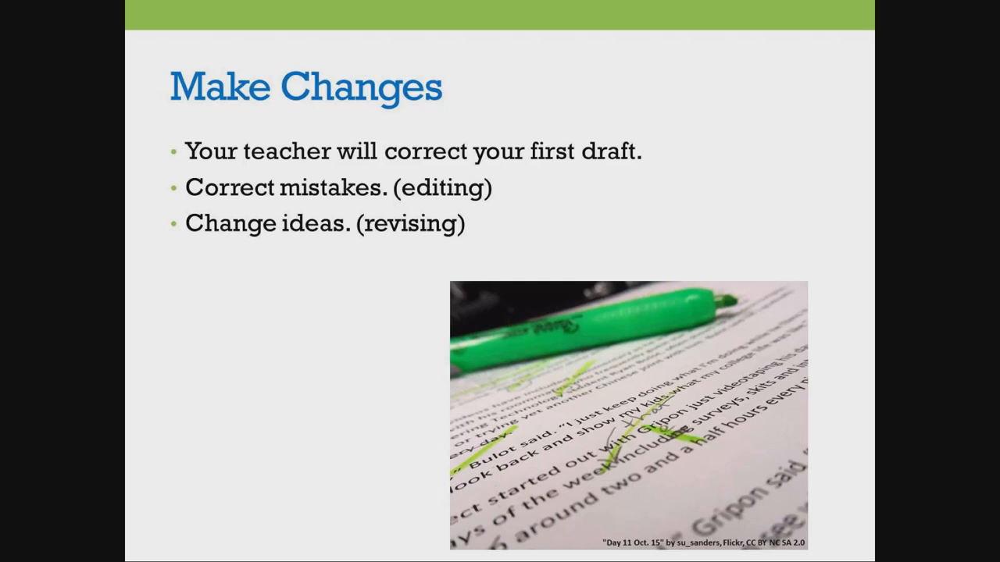
- Advance the slideshow to the Rewrite slide about corrections and rewriting sentences
key("Right")
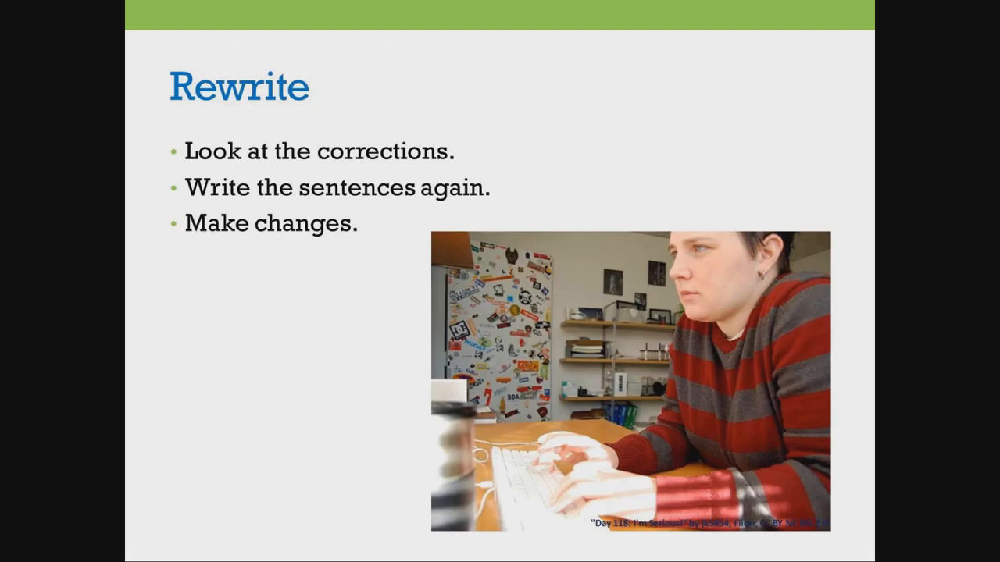
- Advance to the closing 'The End' slide with its Creative Commons note
key("right")
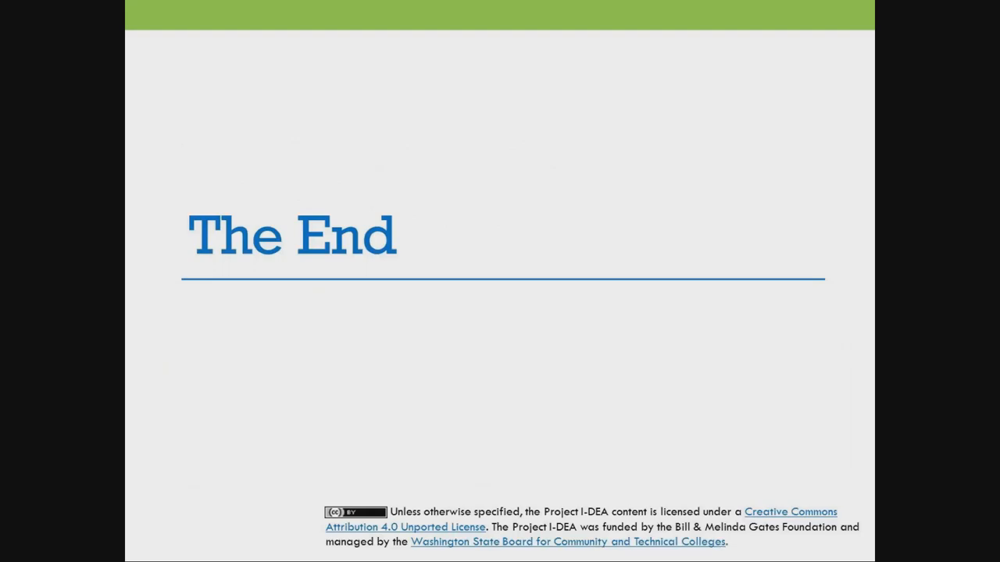